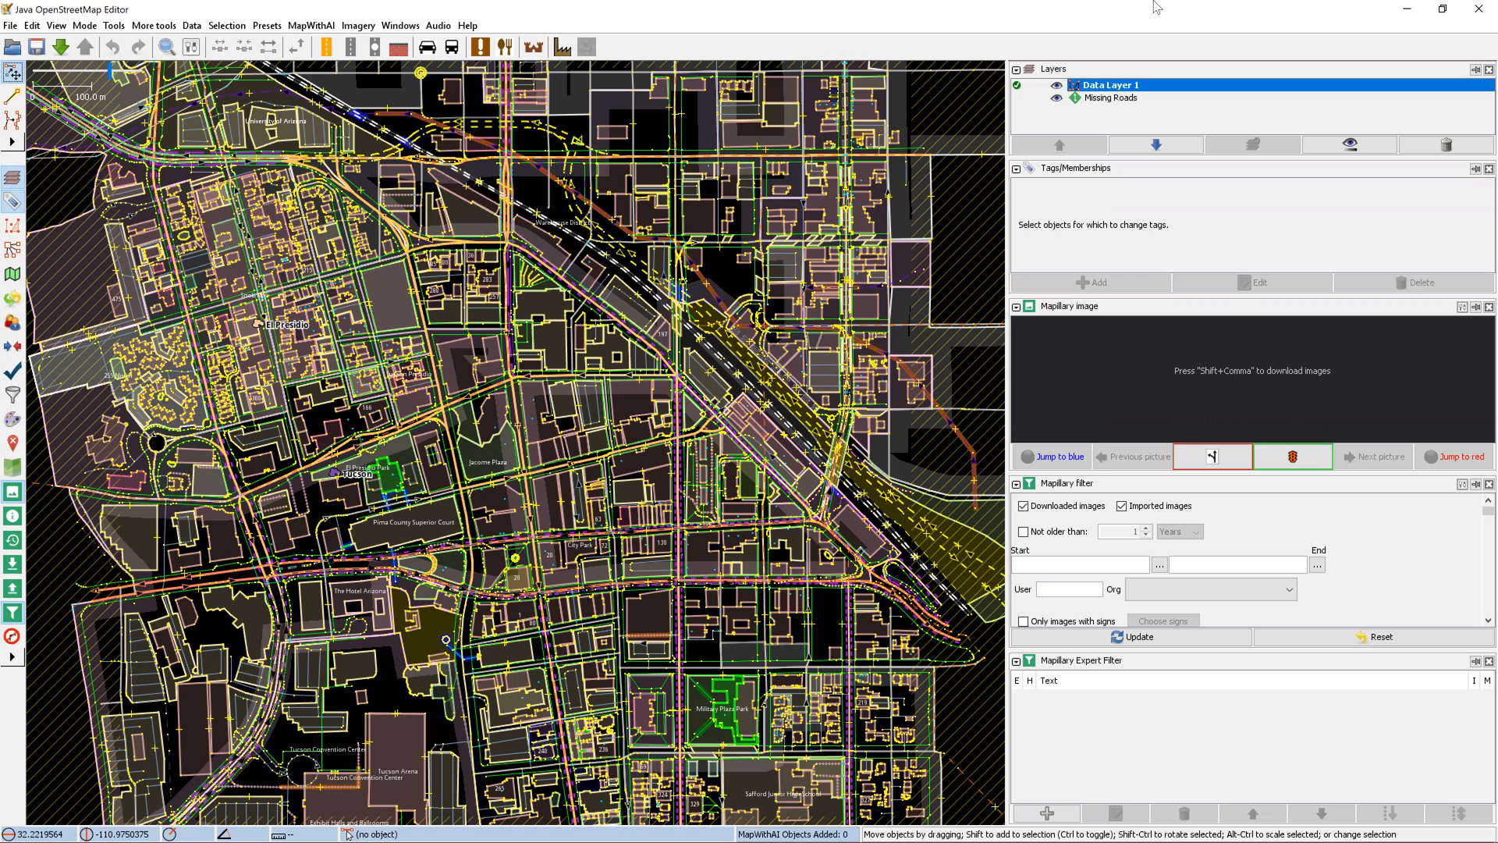
mouse_move(1378, 637)
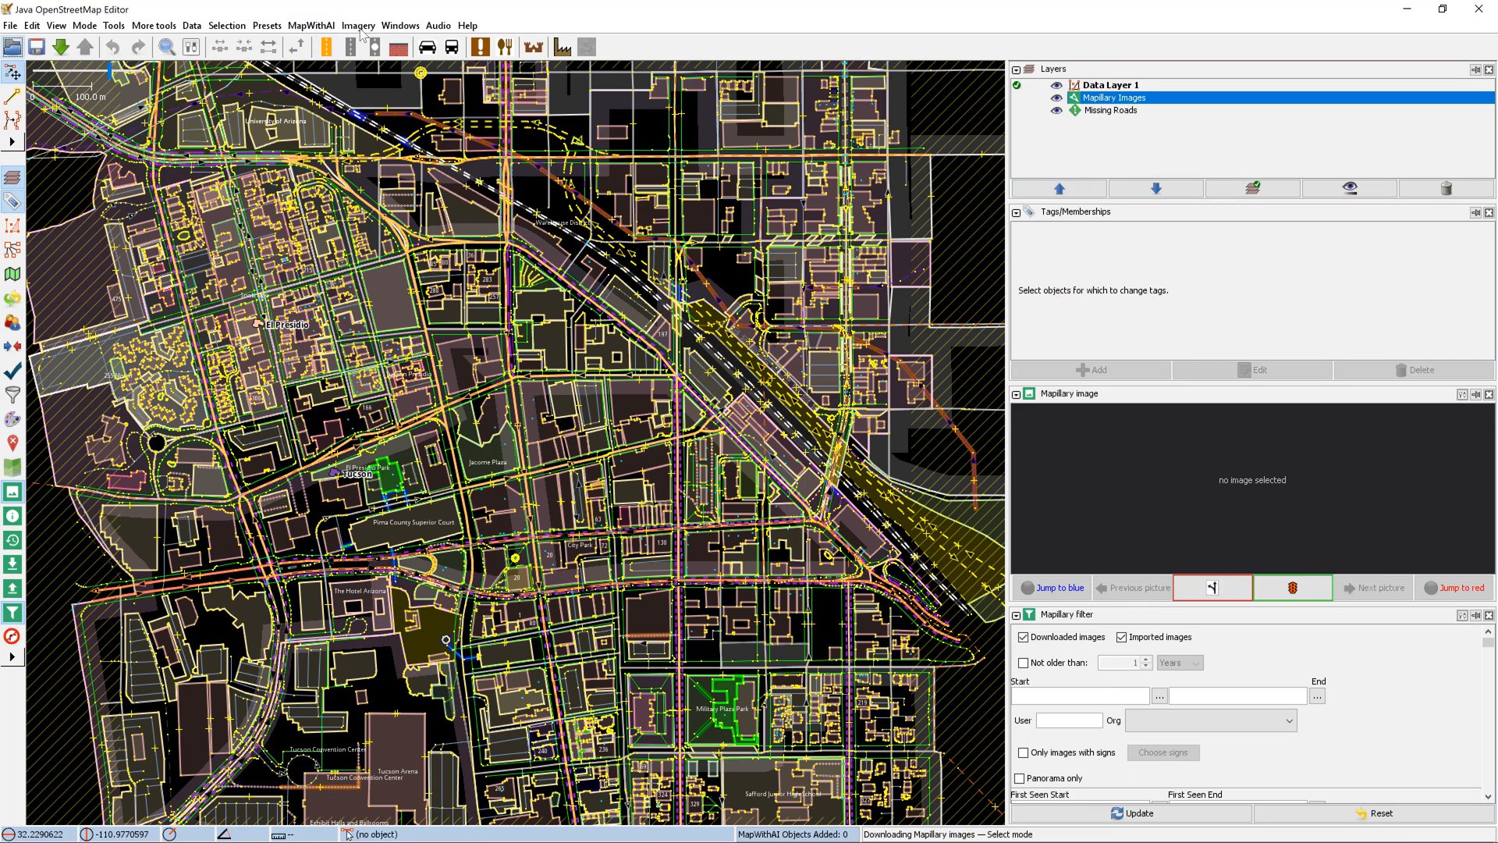
Step: Add Maxar Premium Imagery (Beta) as the aerial background layer
click(359, 25)
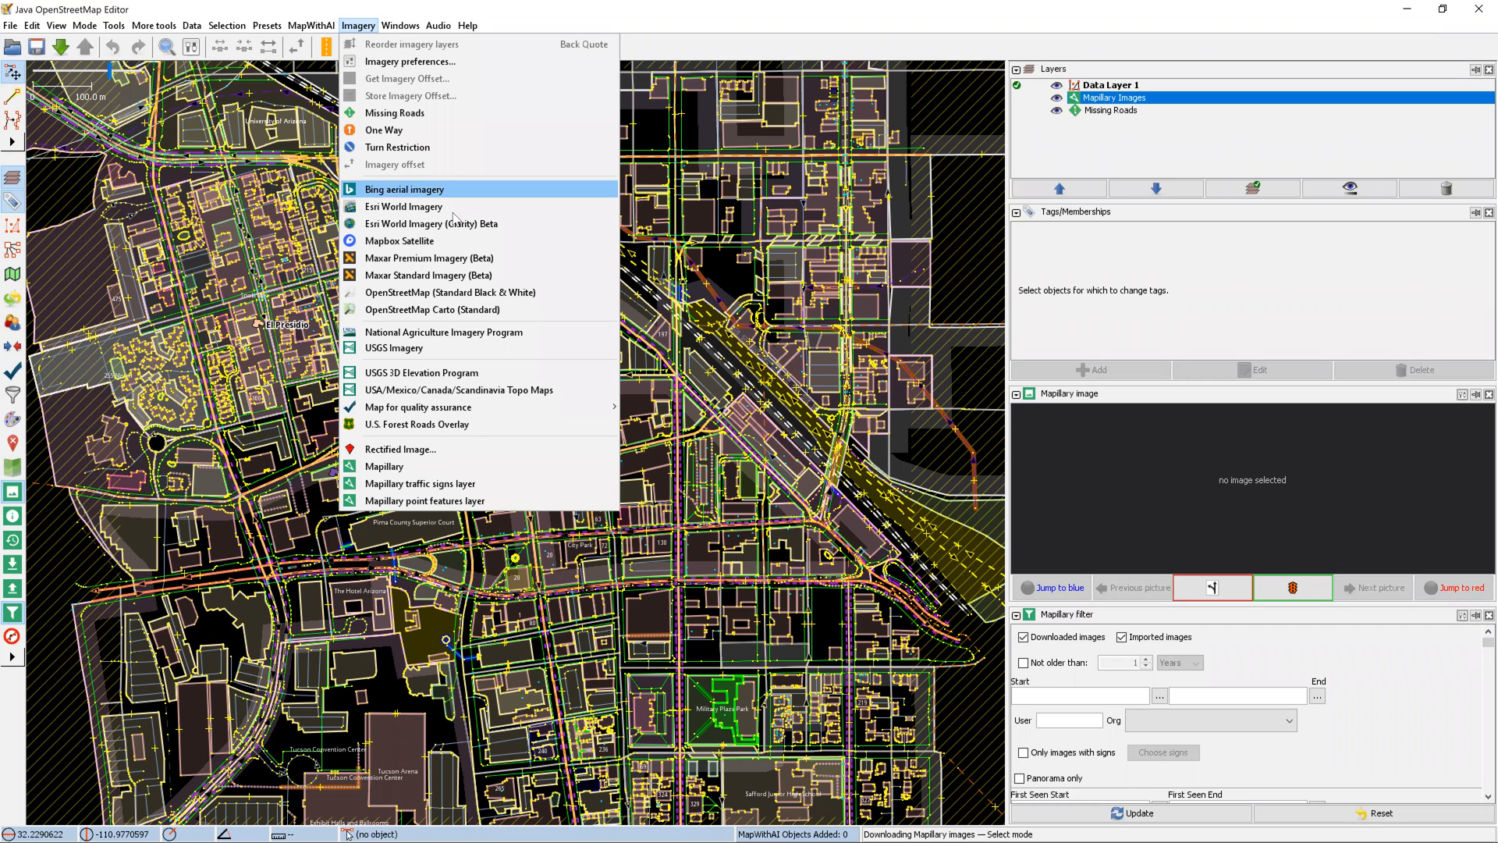
mouse_move(428, 257)
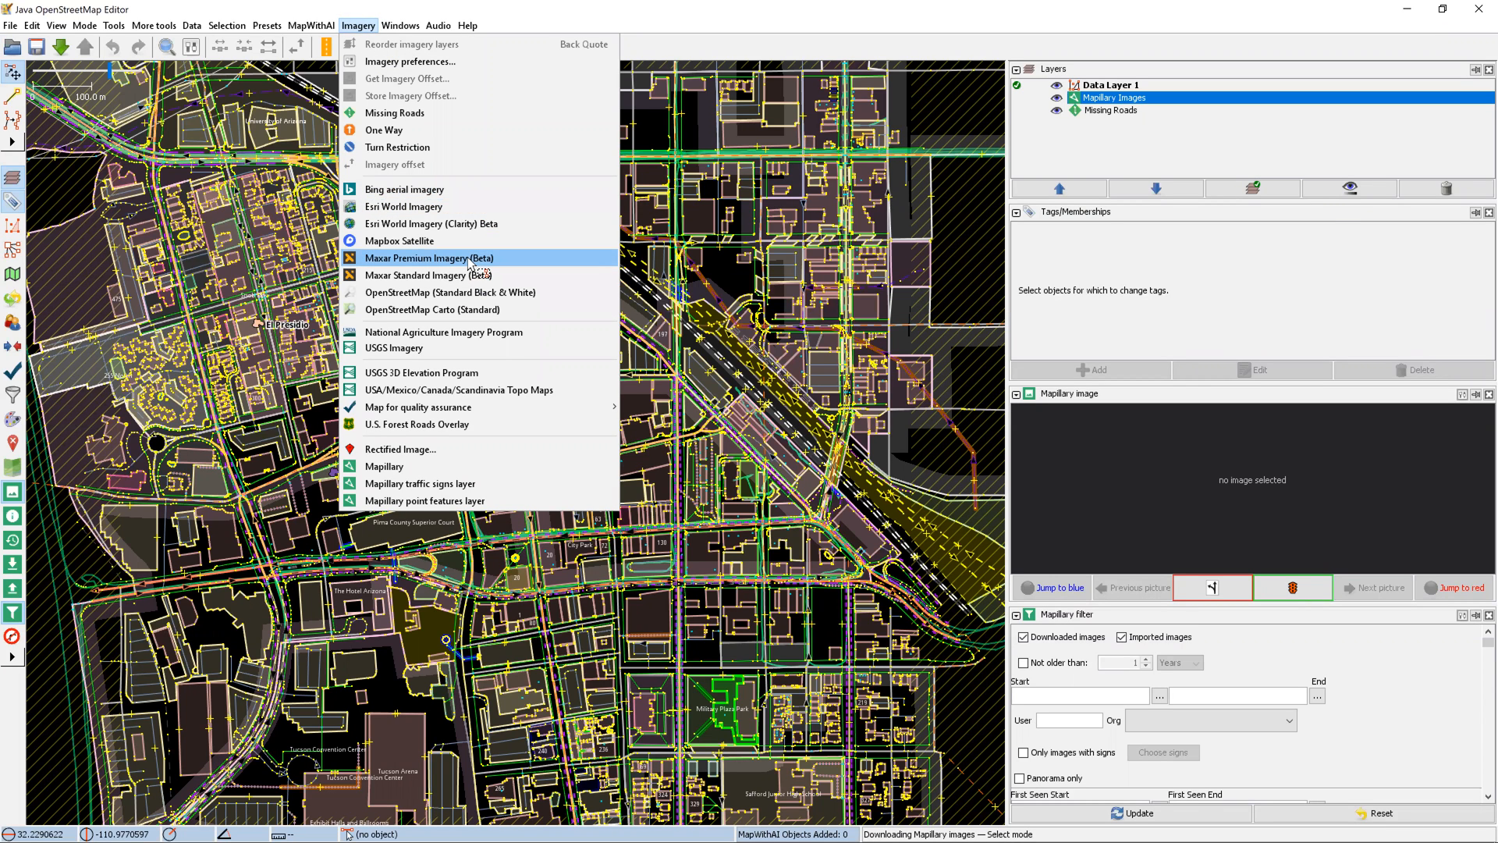
click(428, 258)
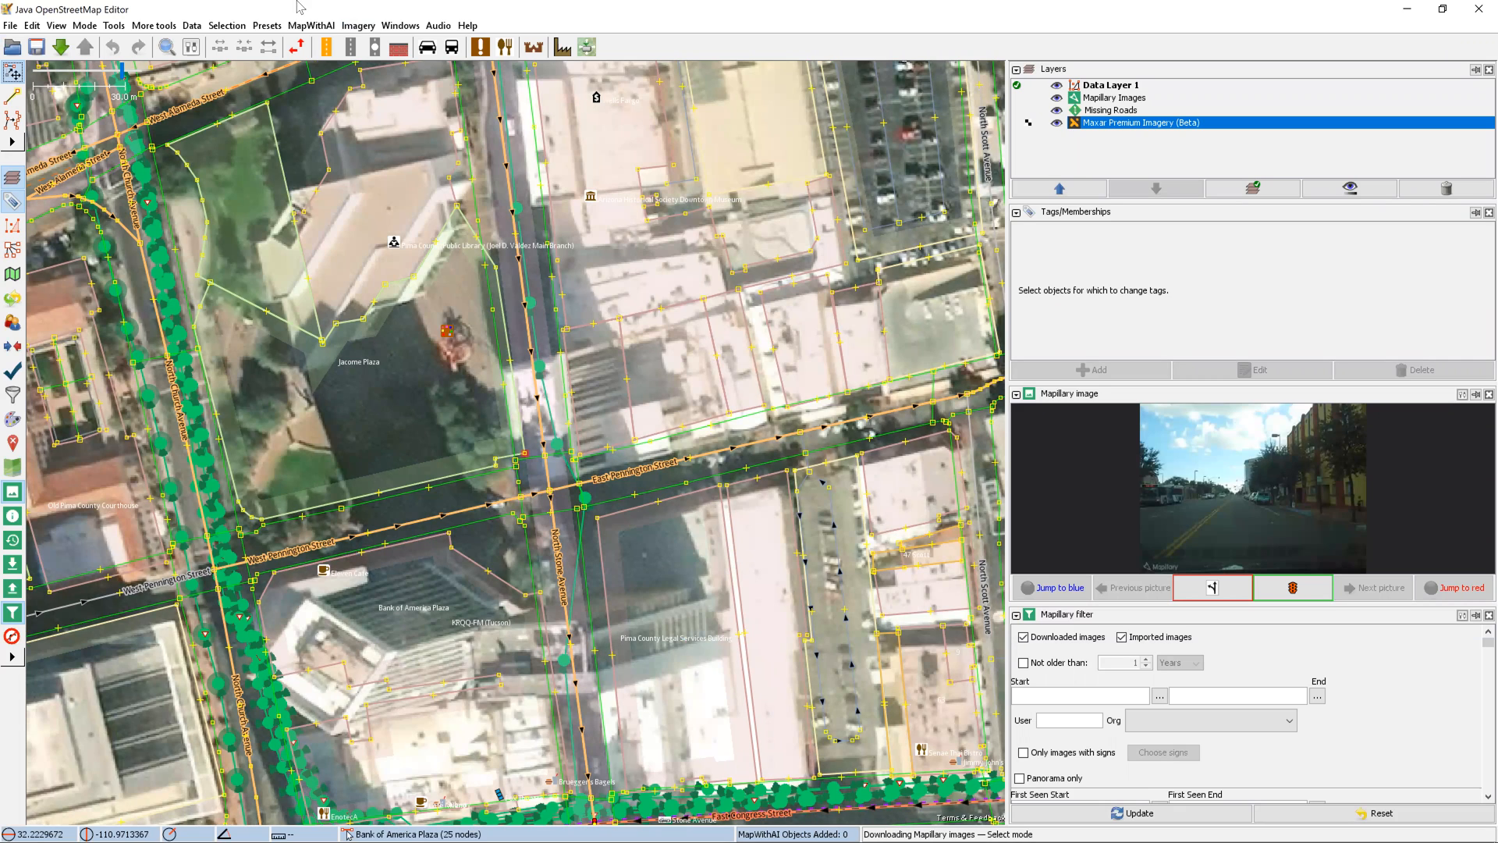
Step: Add the Mapillary point features layer to overlay detected street objects
click(357, 25)
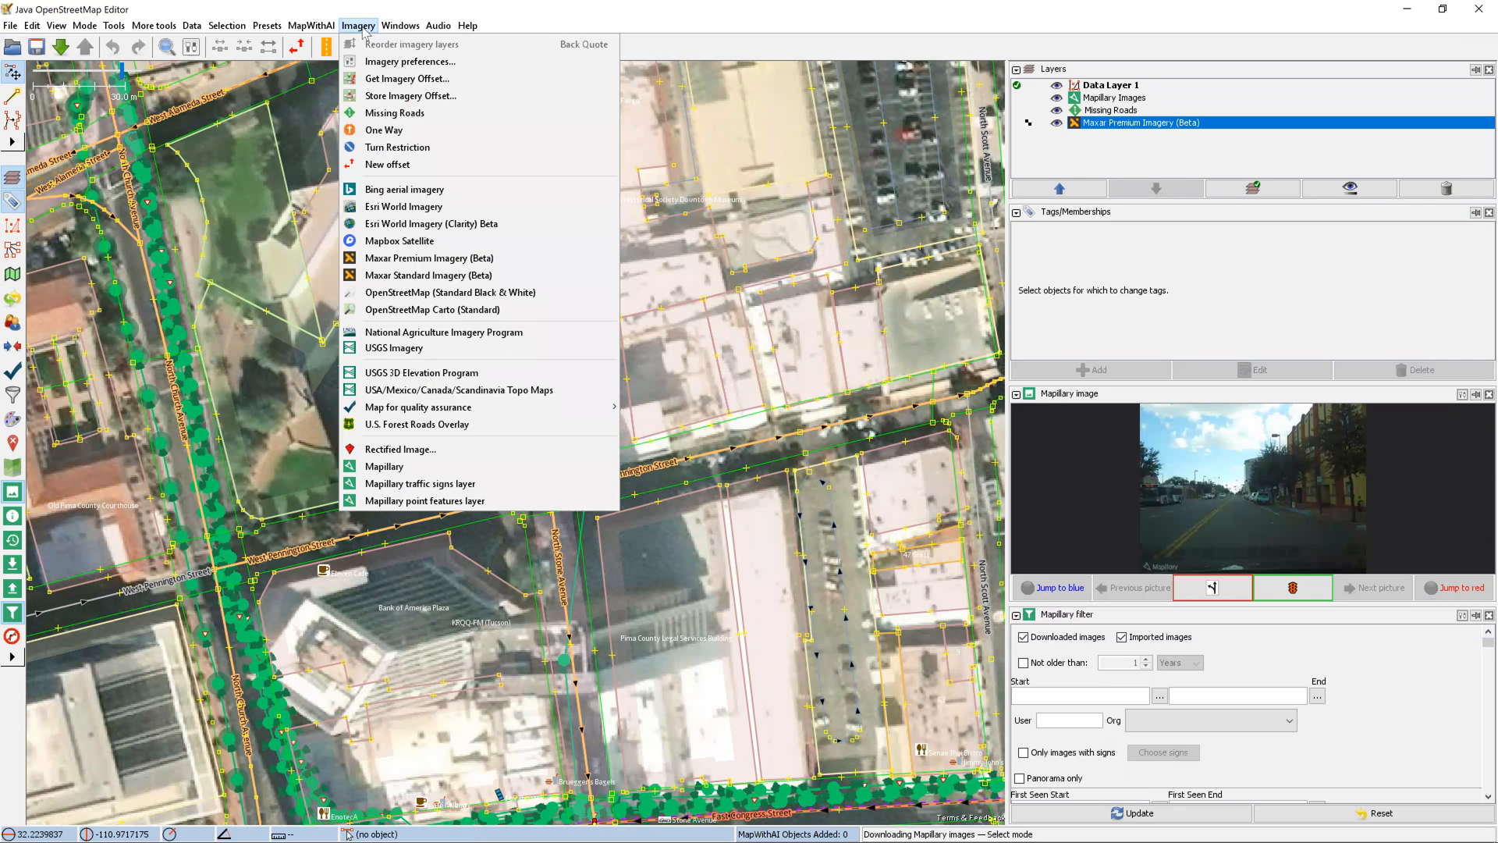
mouse_move(425, 501)
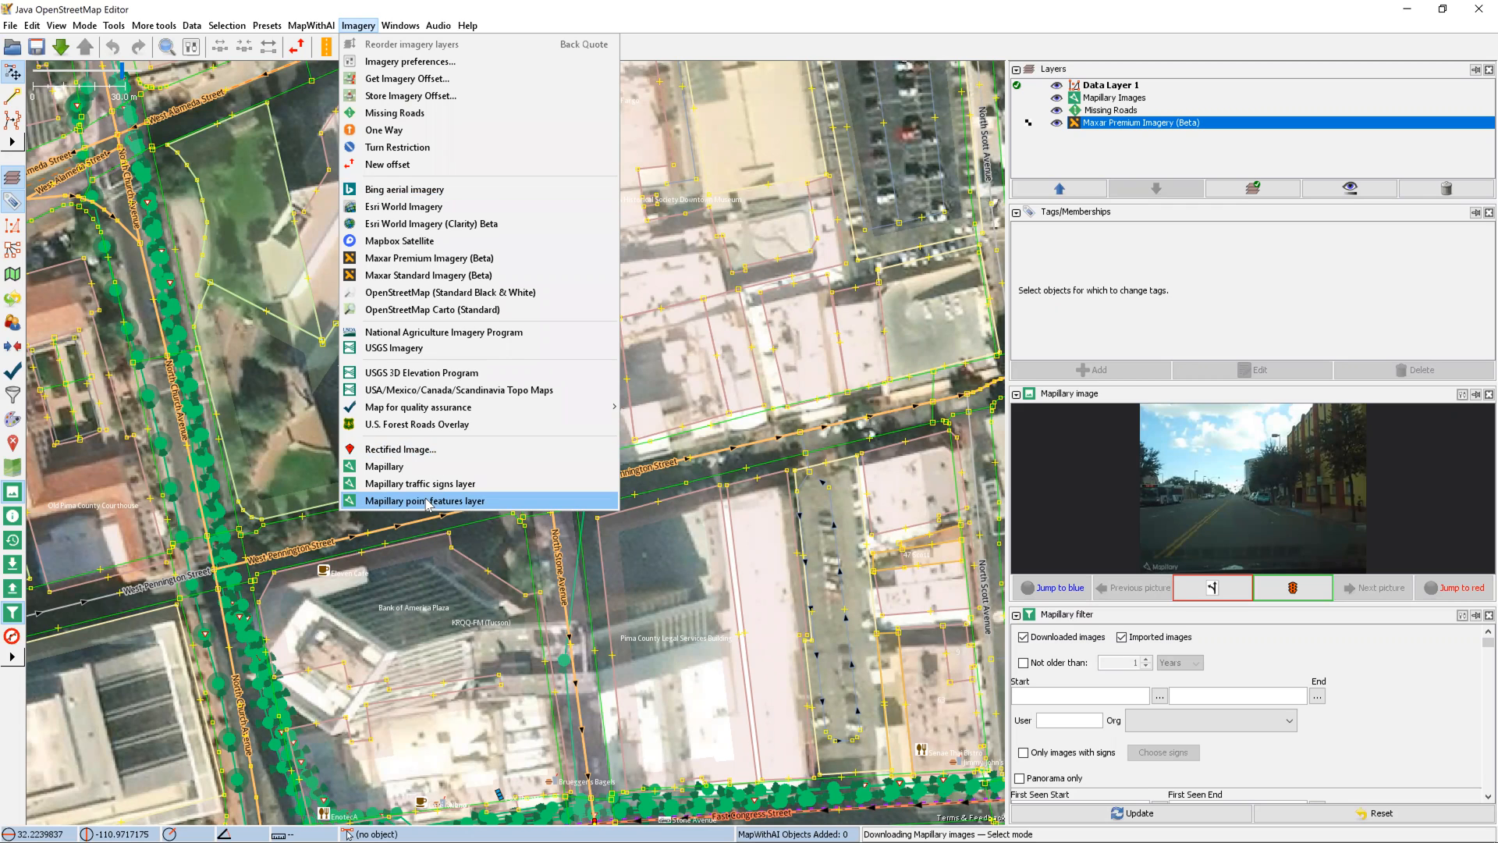
click(425, 500)
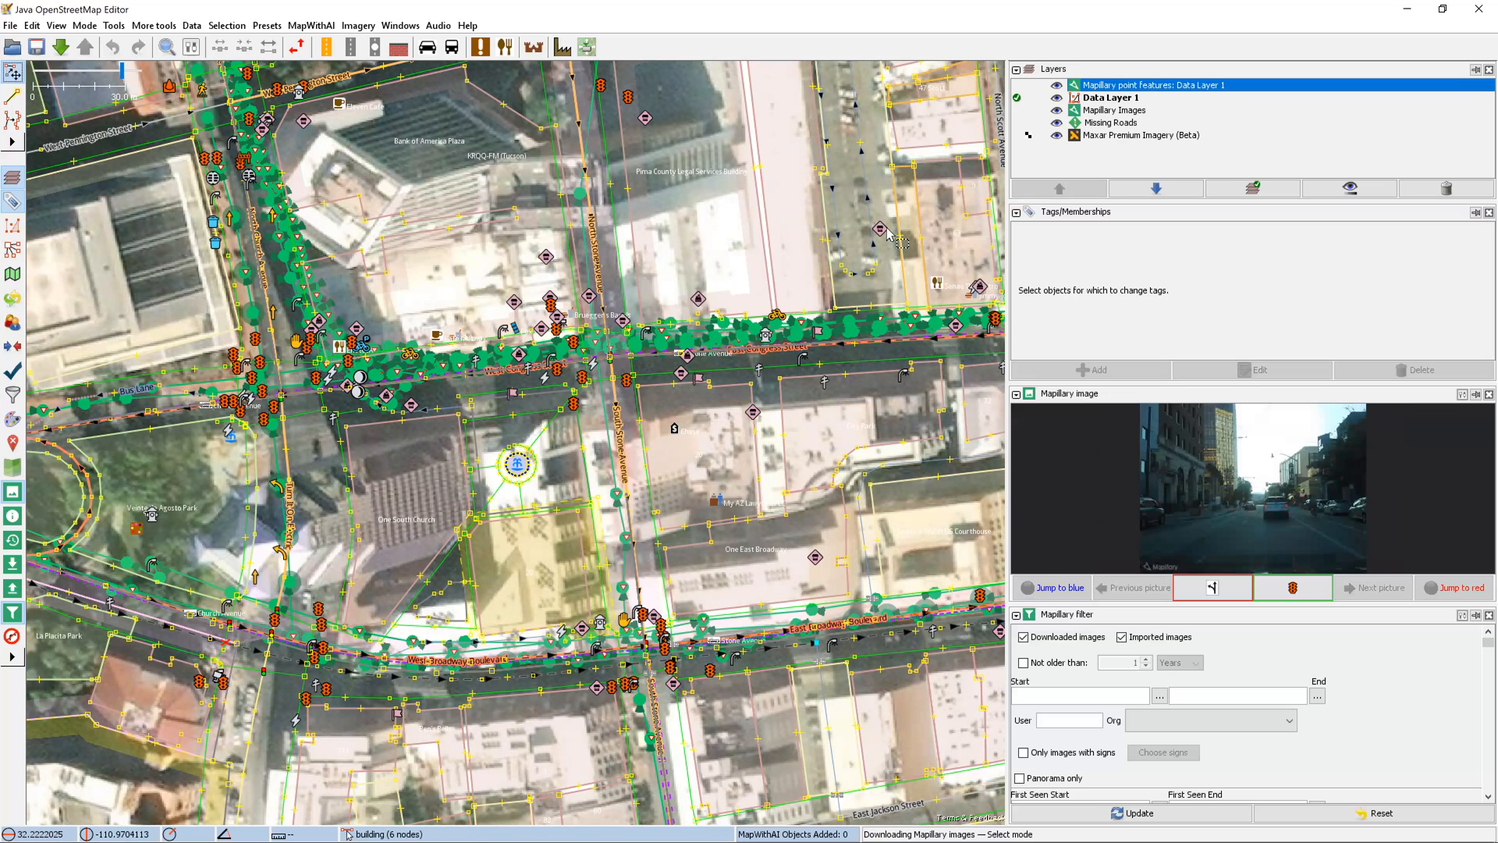
mouse_move(567, 546)
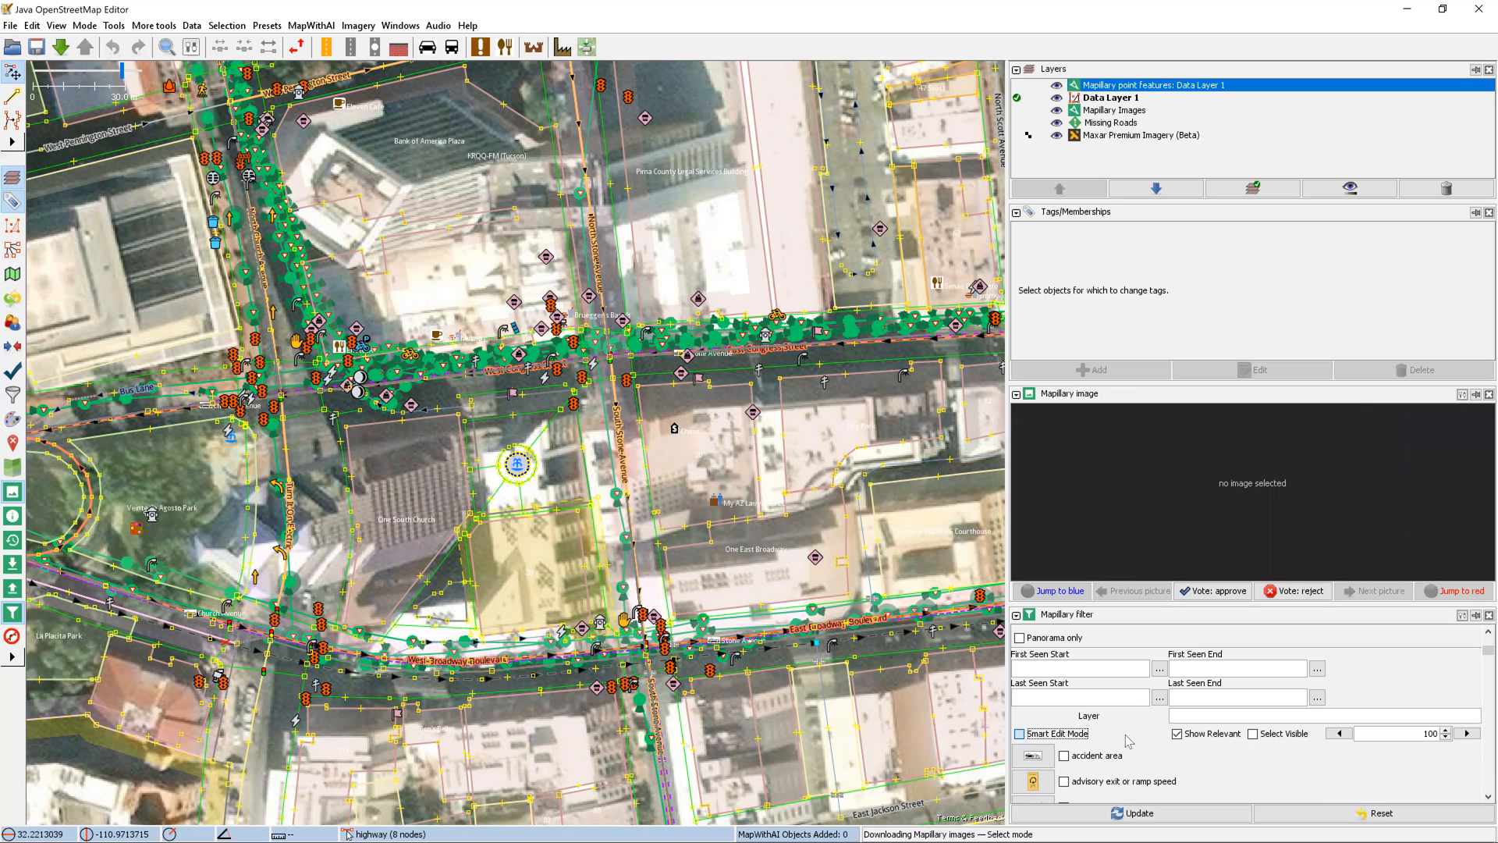
Step: Enable Smart Edit Mode in the Mapillary filter panel to thin out detections
click(1019, 733)
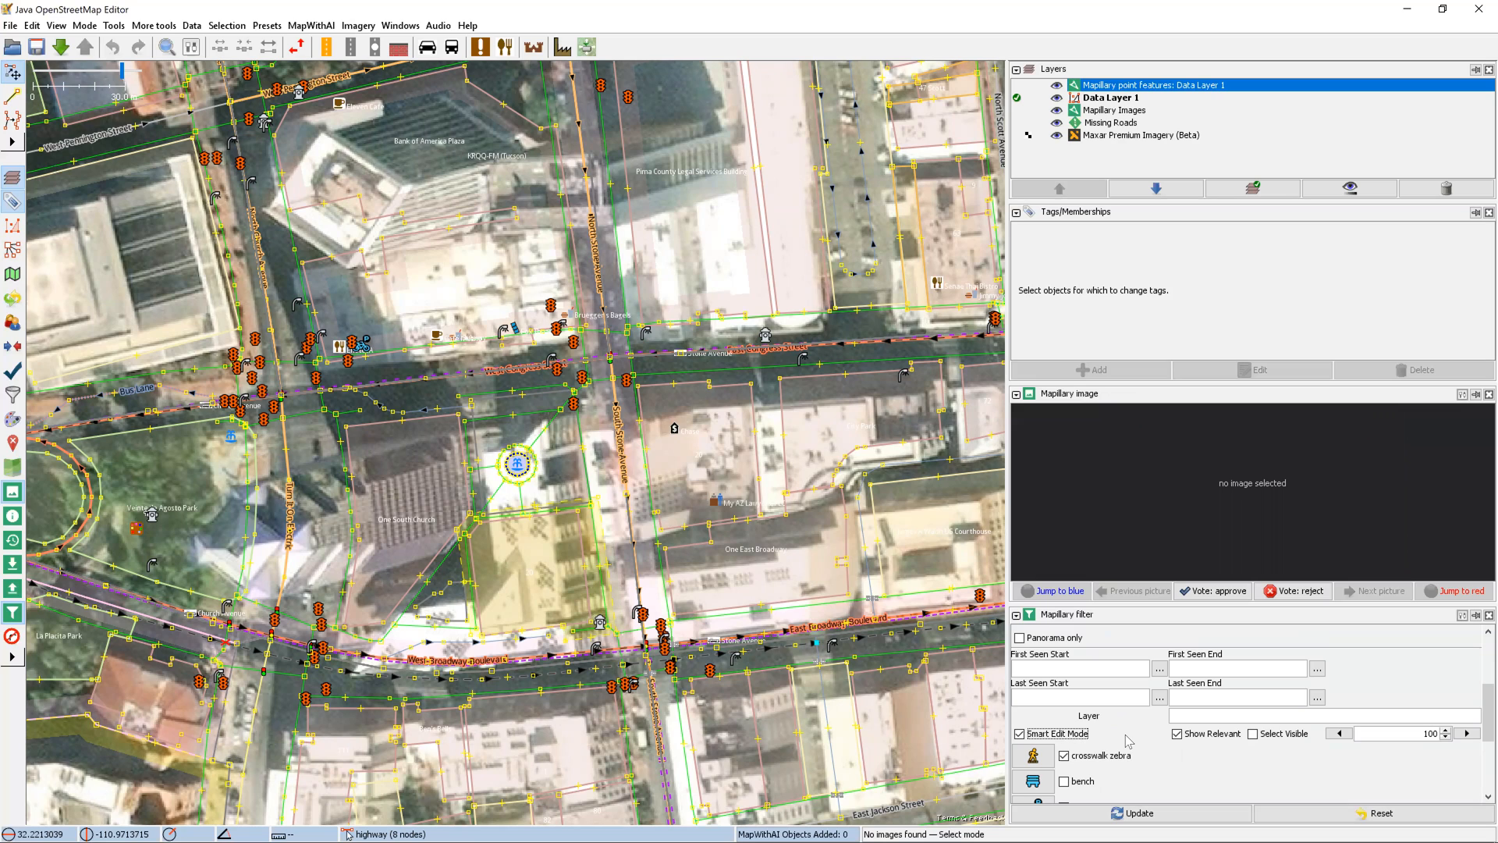
mouse_move(645, 607)
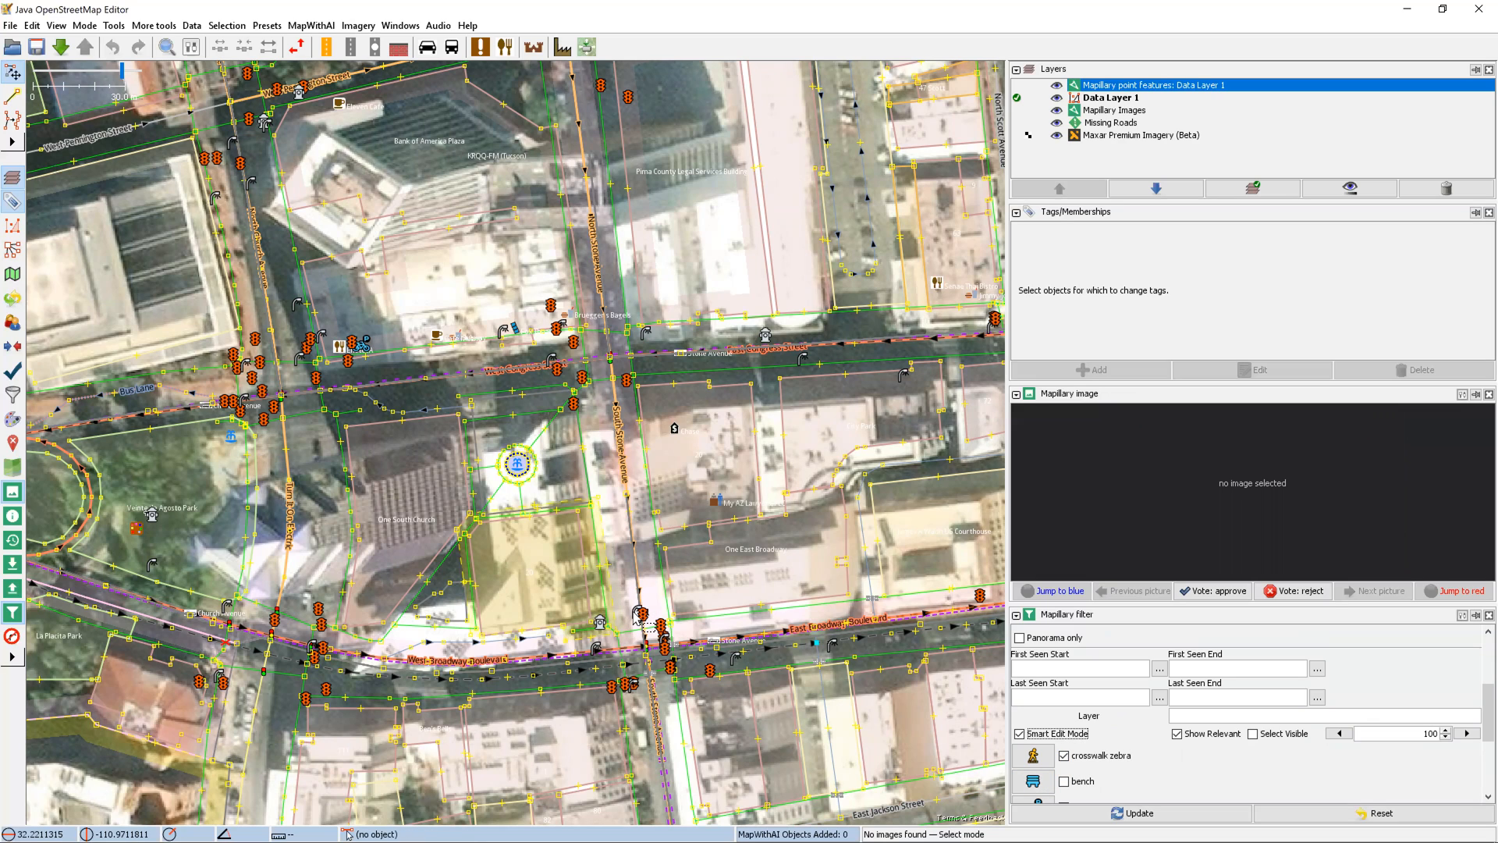
mouse_move(649, 343)
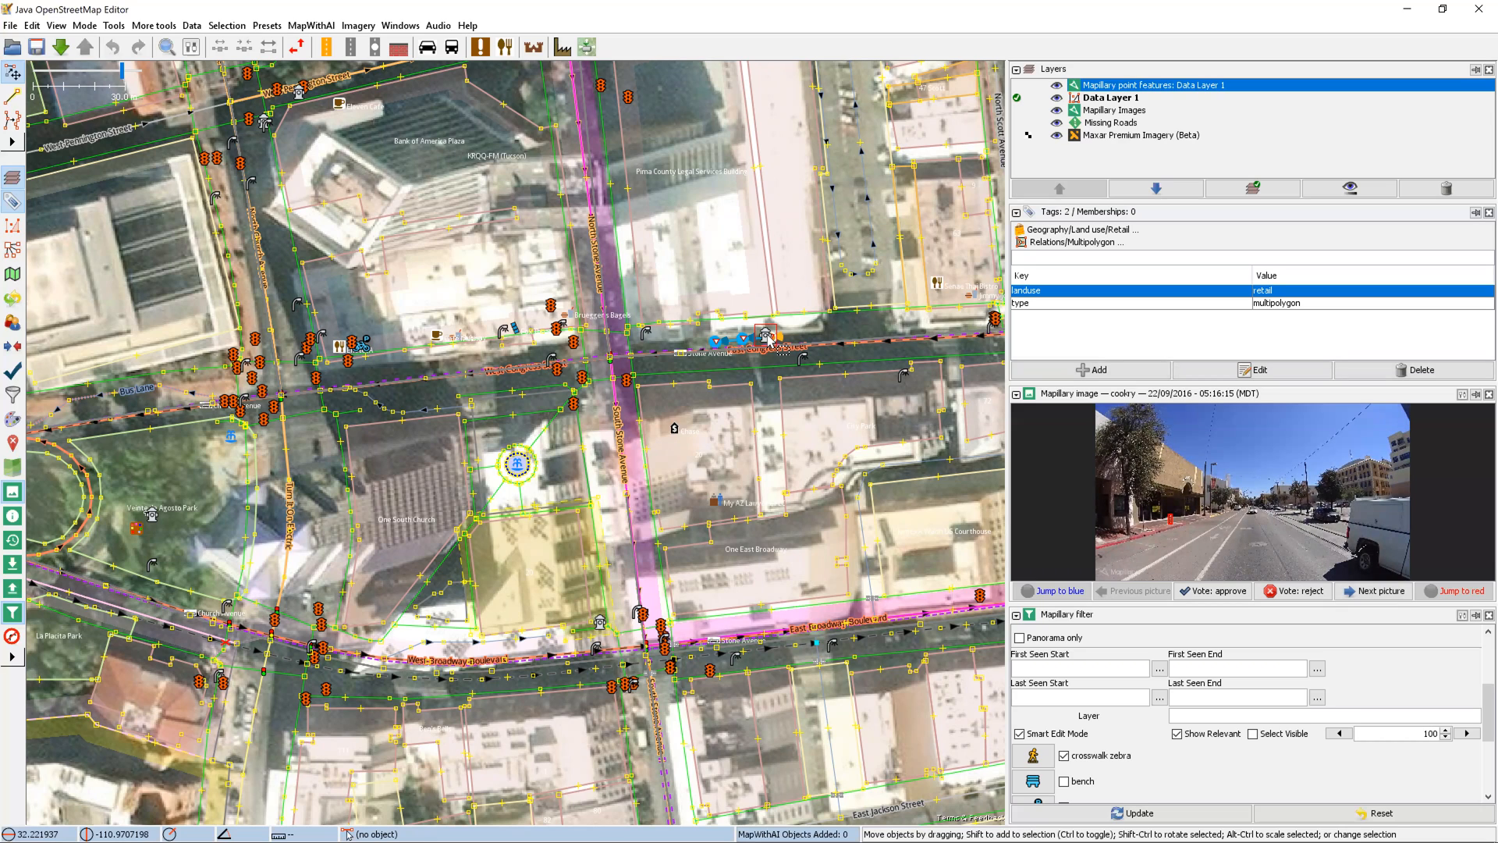
Step: Step through the detection's Mapillary photos to the one showing the boxed hydrant at the curb
click(765, 342)
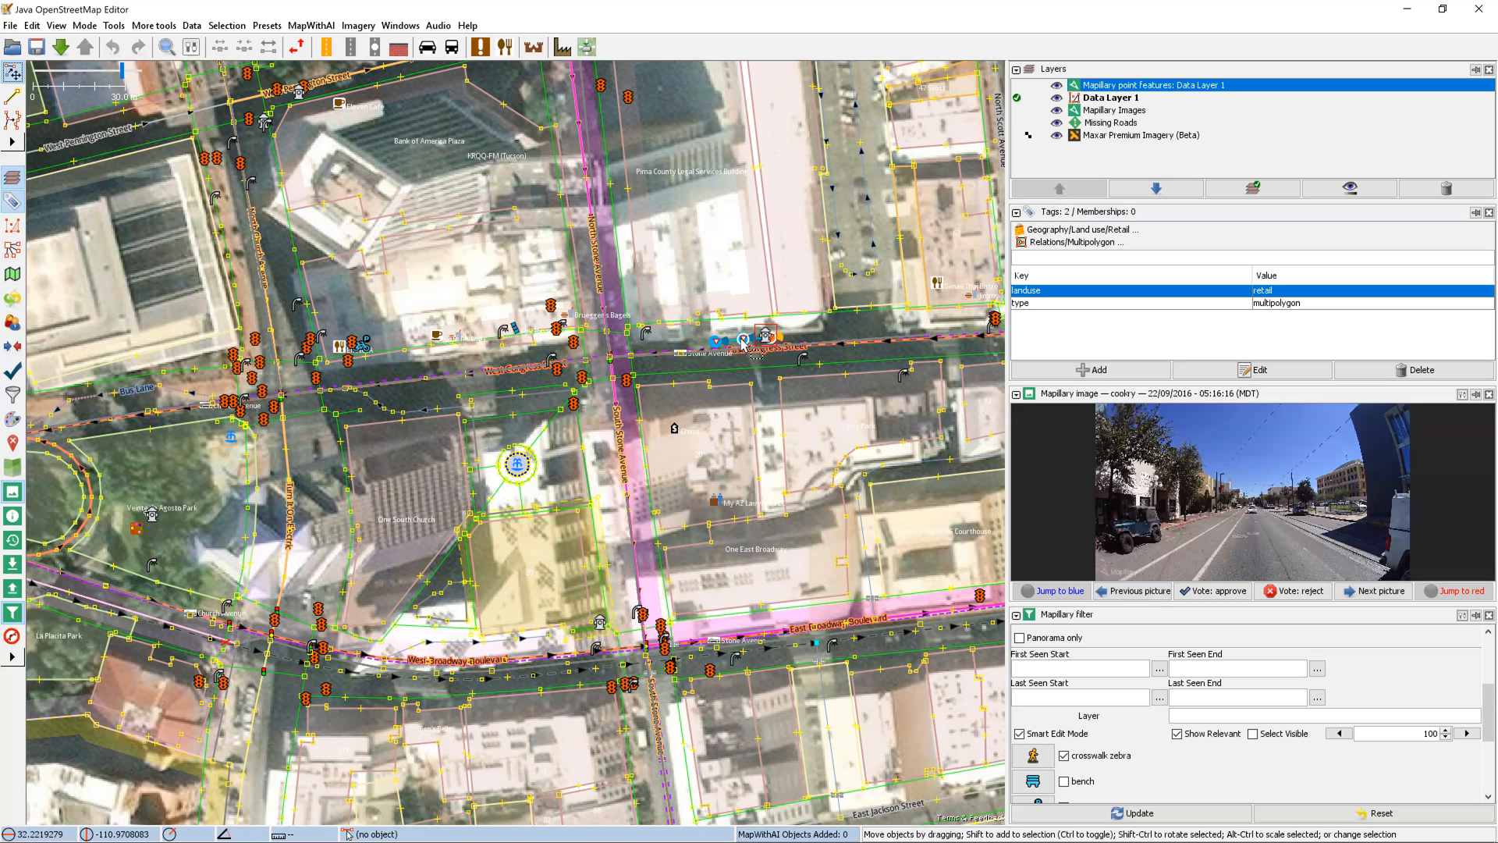
click(1133, 590)
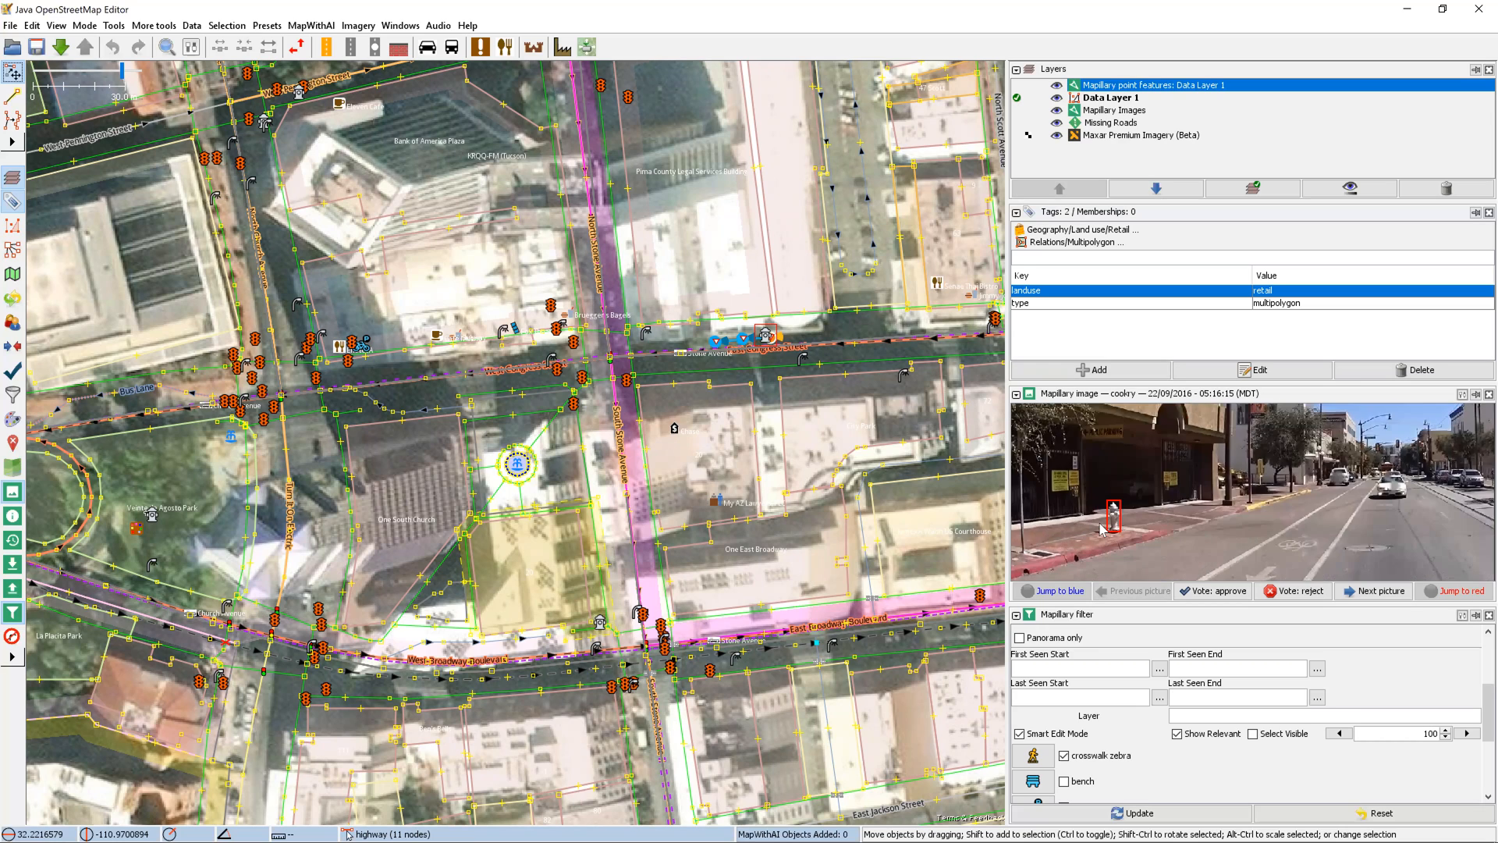
mouse_move(735, 297)
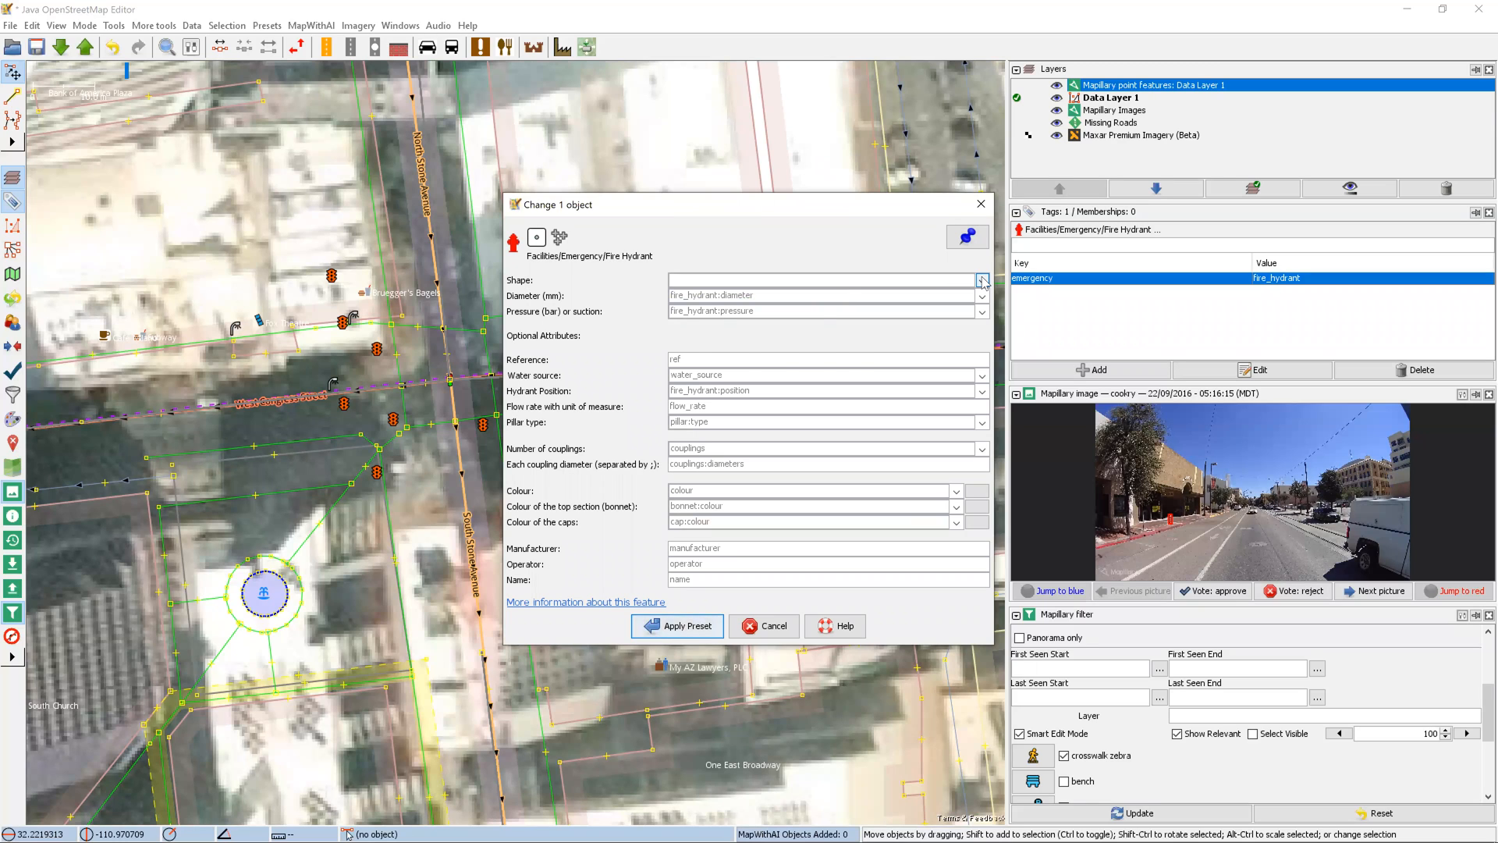
Step: Tag the new fire hydrant with shape pillar and colour silver in the preset dialog
text(pillar)
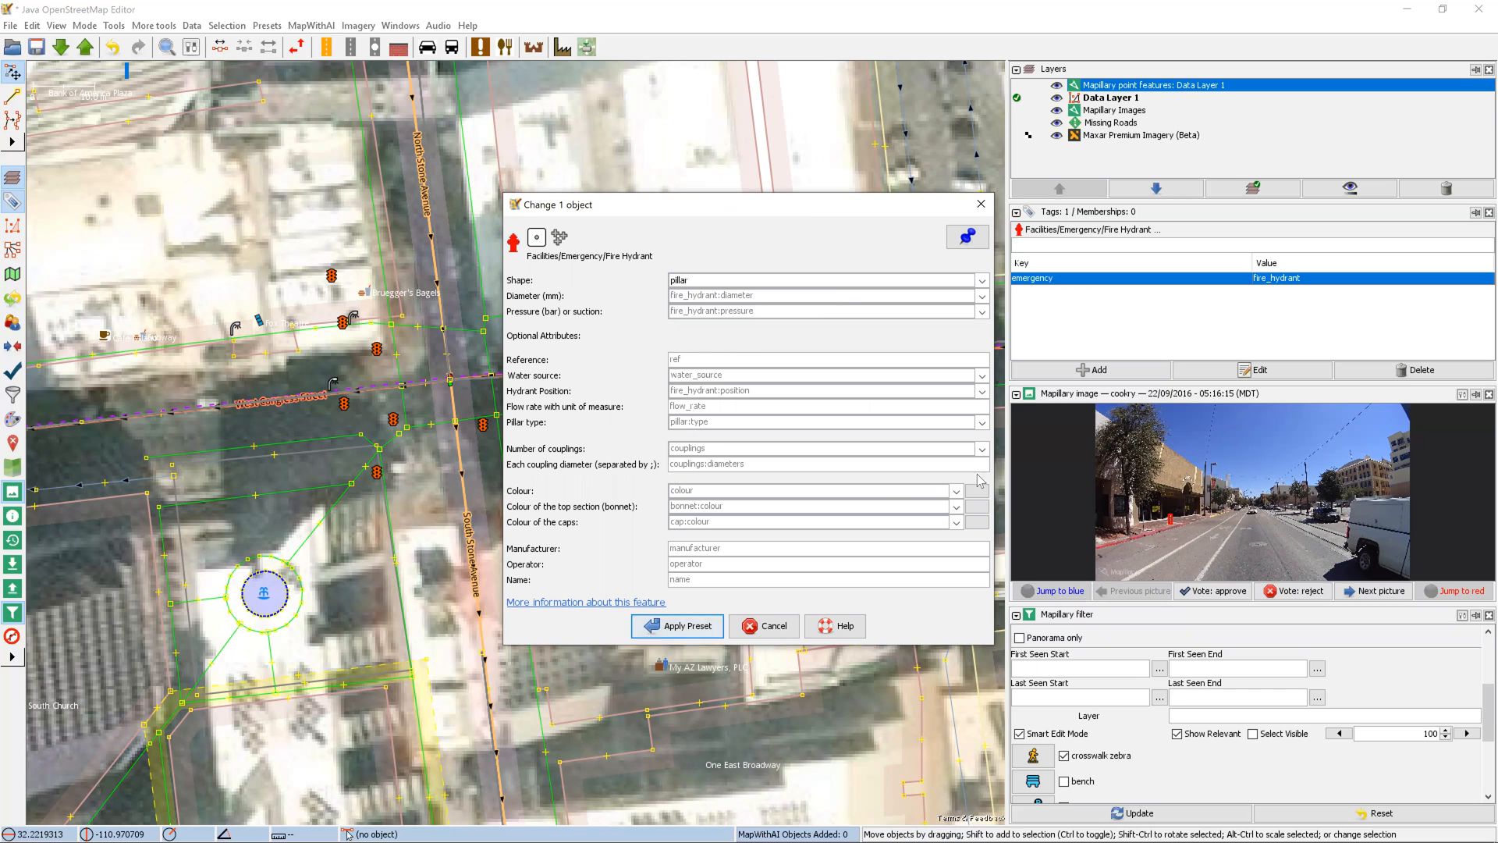
click(955, 490)
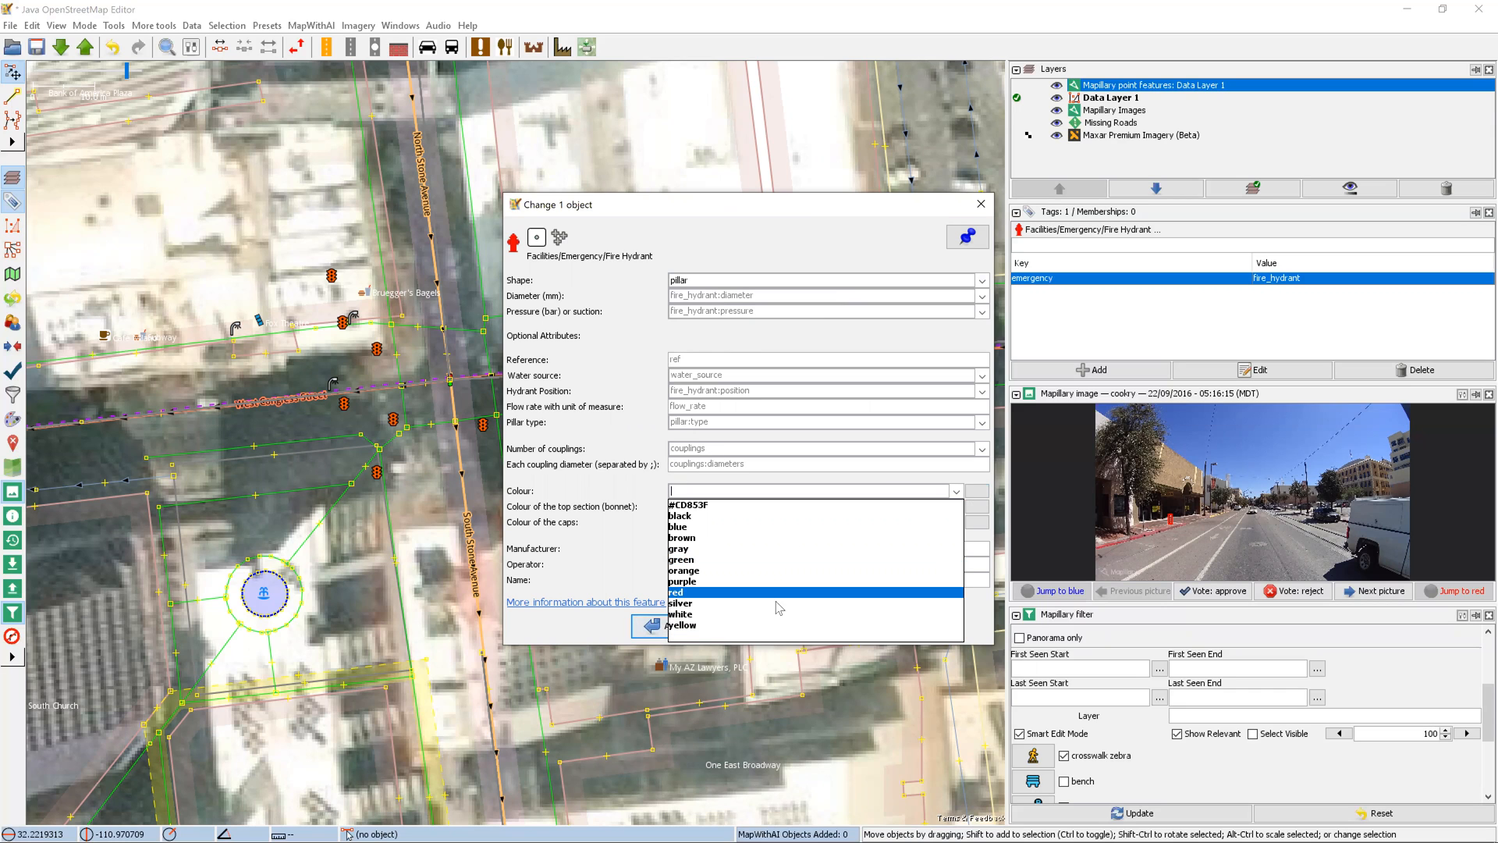
click(650, 626)
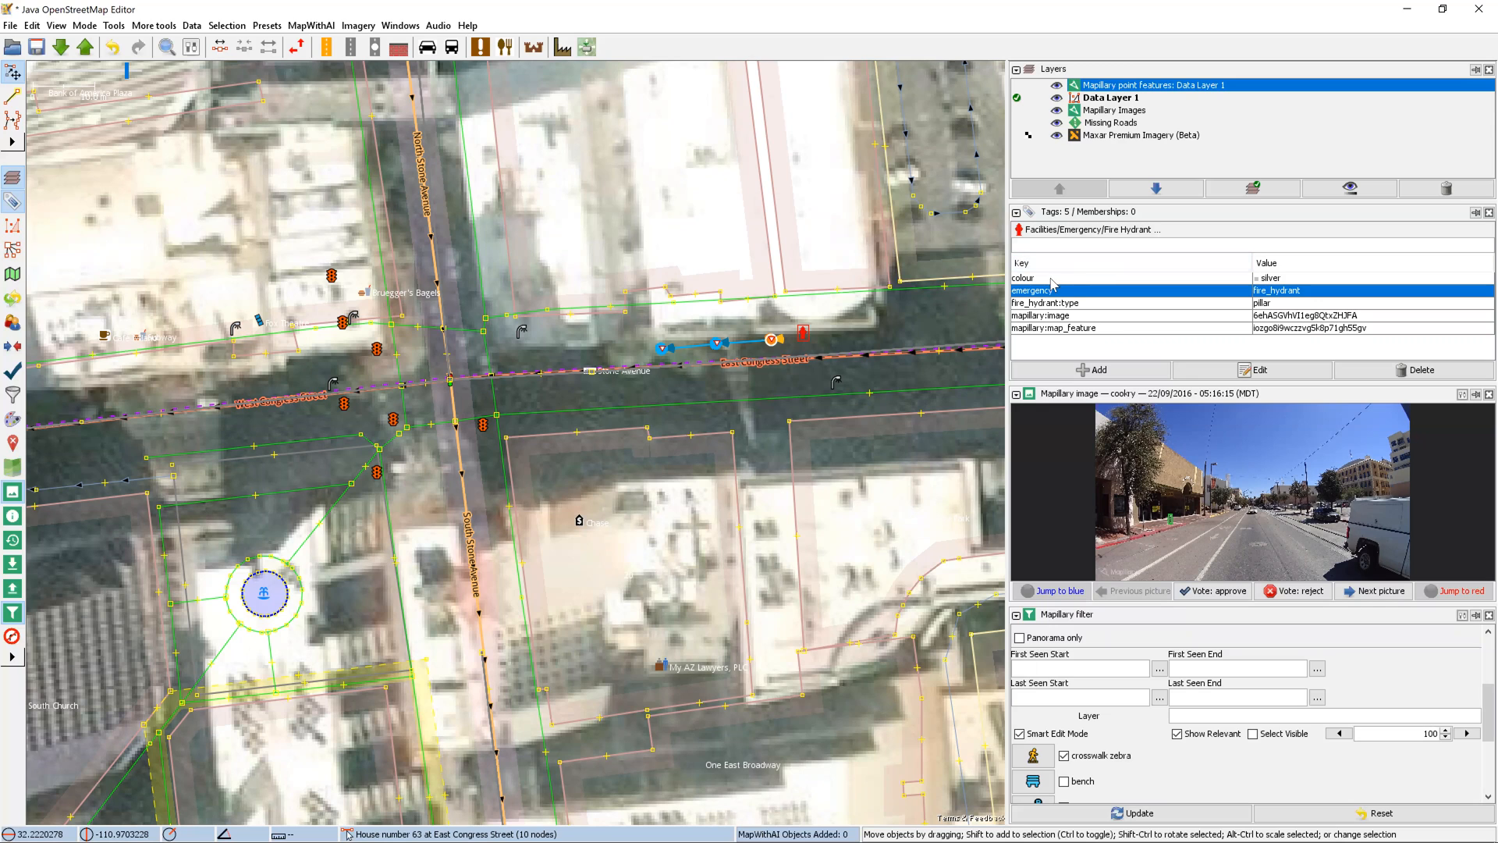
mouse_move(1285, 291)
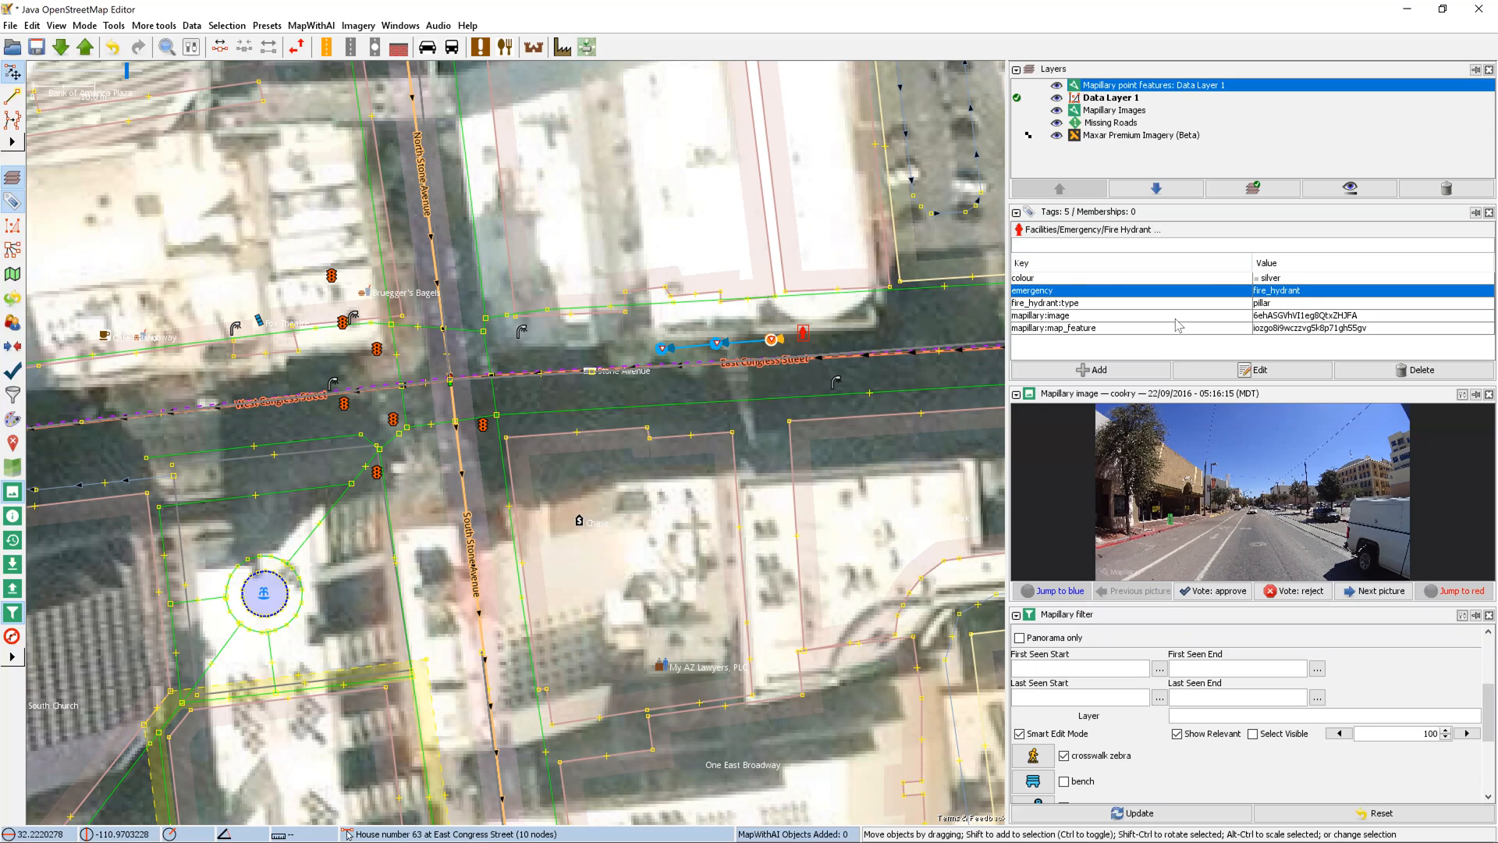
mouse_move(1263, 337)
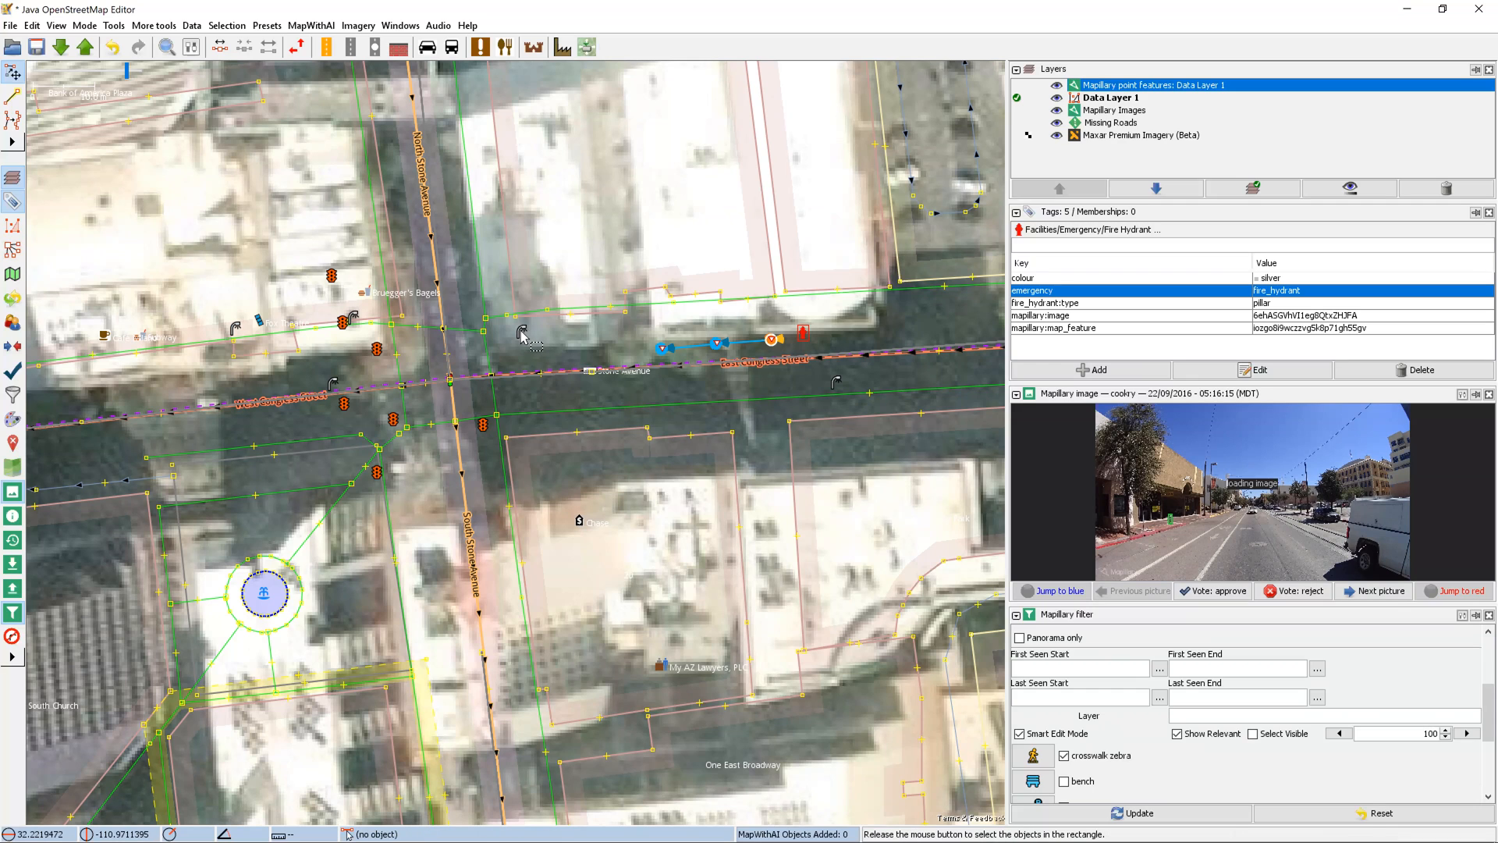
Step: Deselect on the map and toggle Smart Edit Mode off now that the hydrant is mapped
click(437, 287)
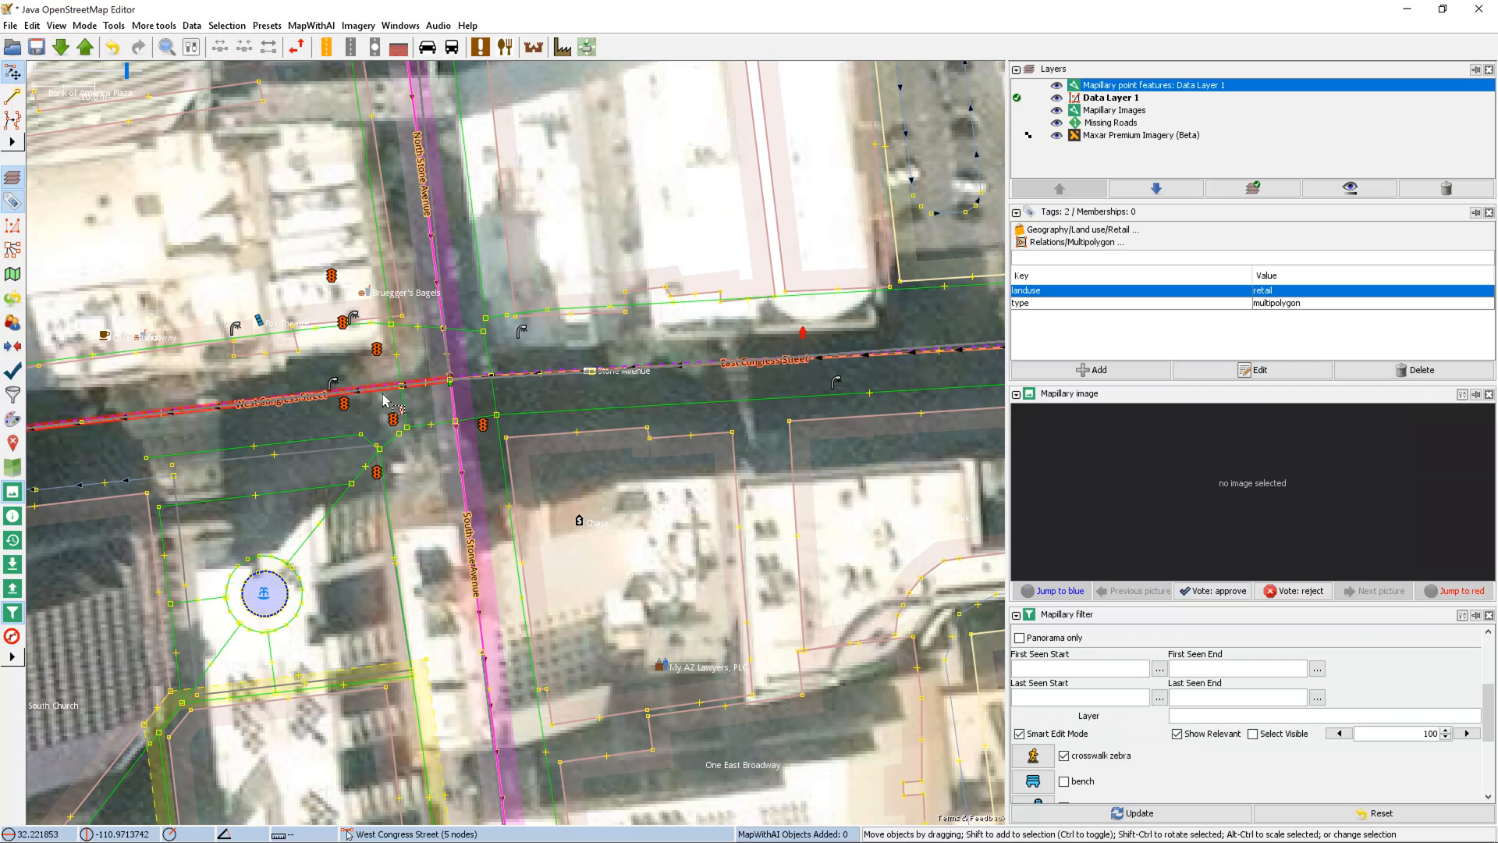
click(1020, 733)
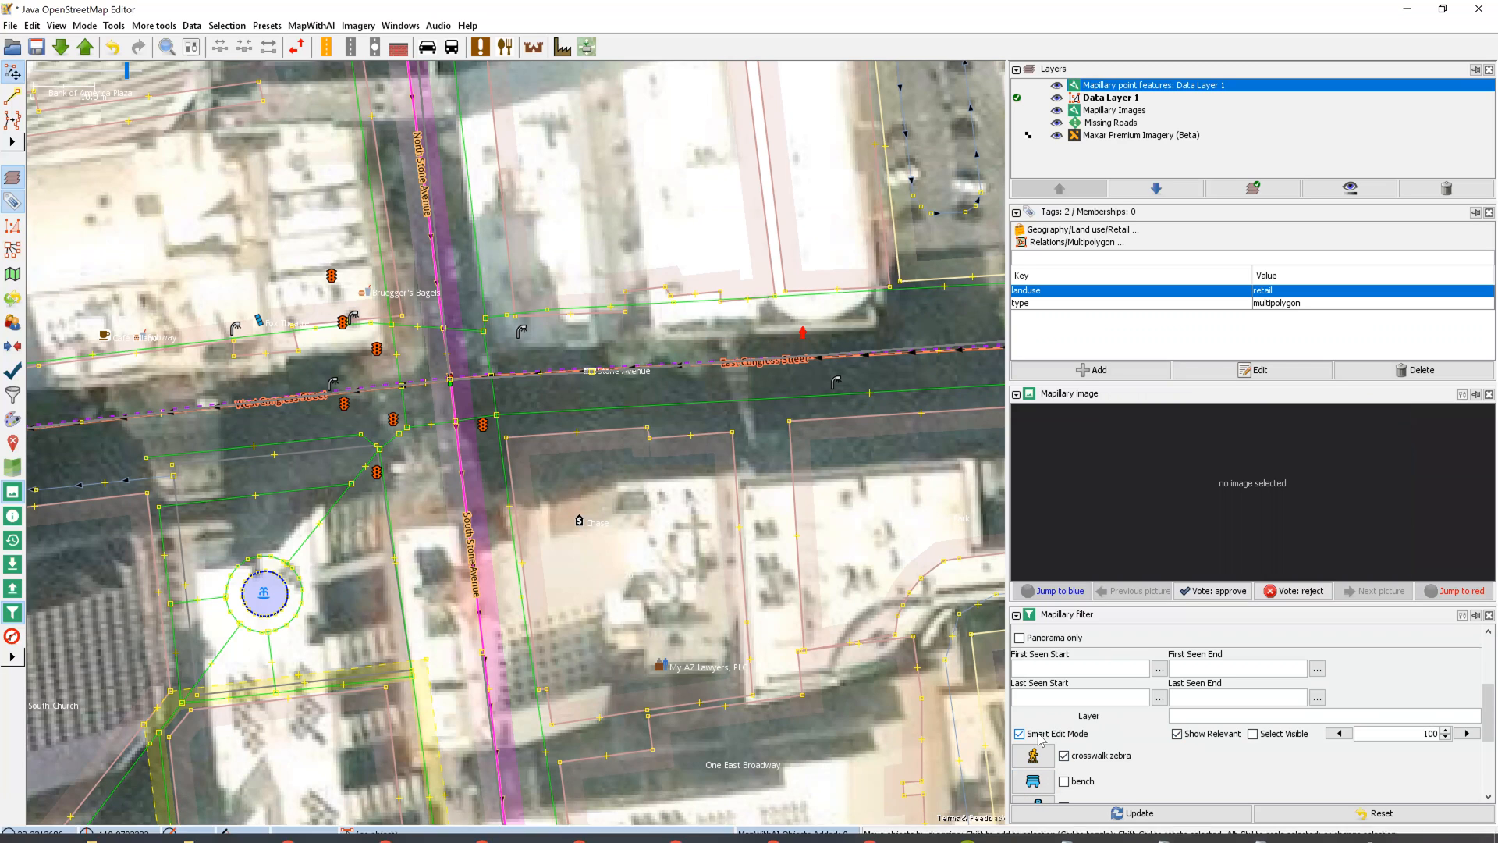